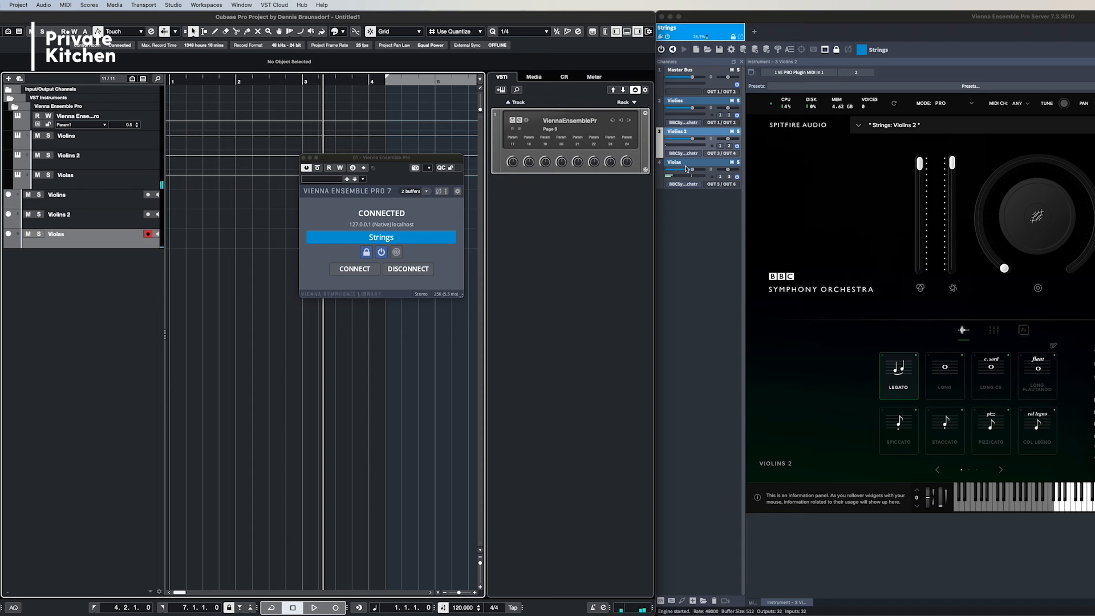
Step: Leave the AudioGridder instrument window and bring up a new Safari window on its start page
left_click(691, 162)
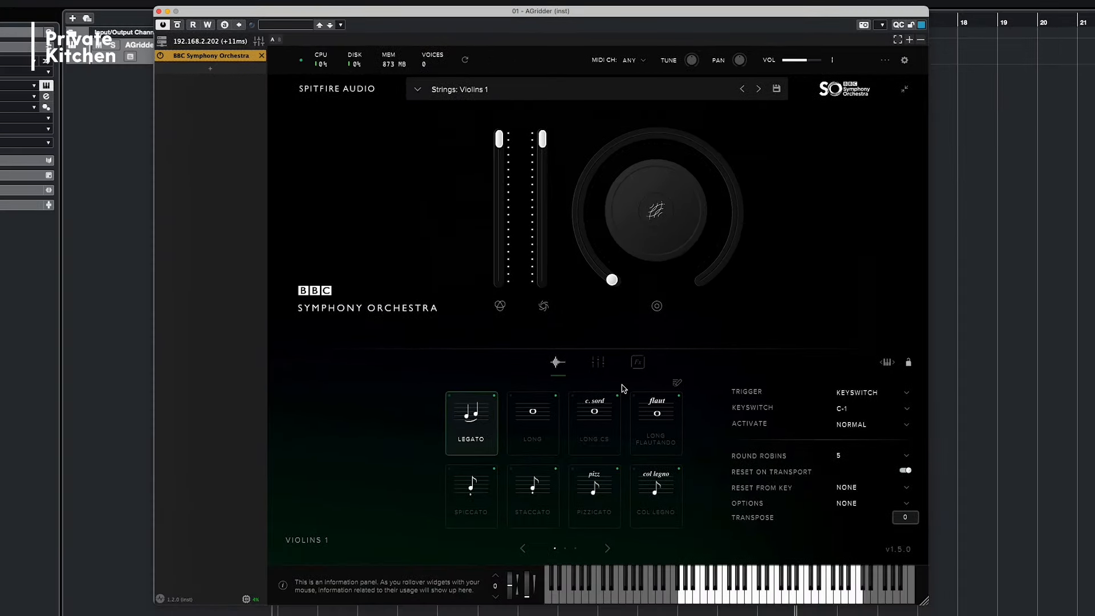
left_click(688, 584)
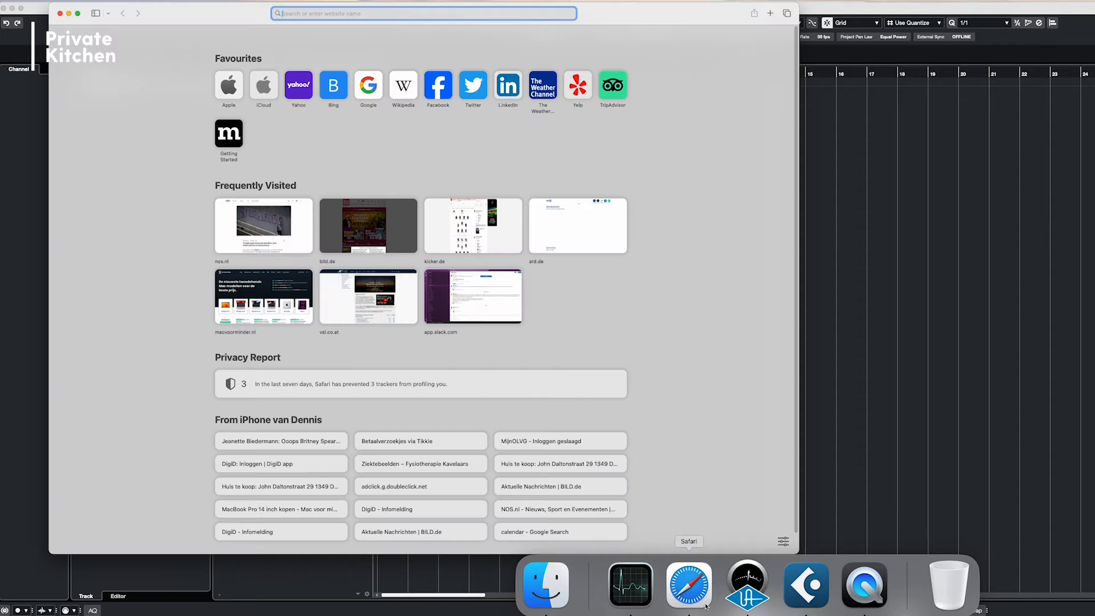
type("https://audiogridder.com")
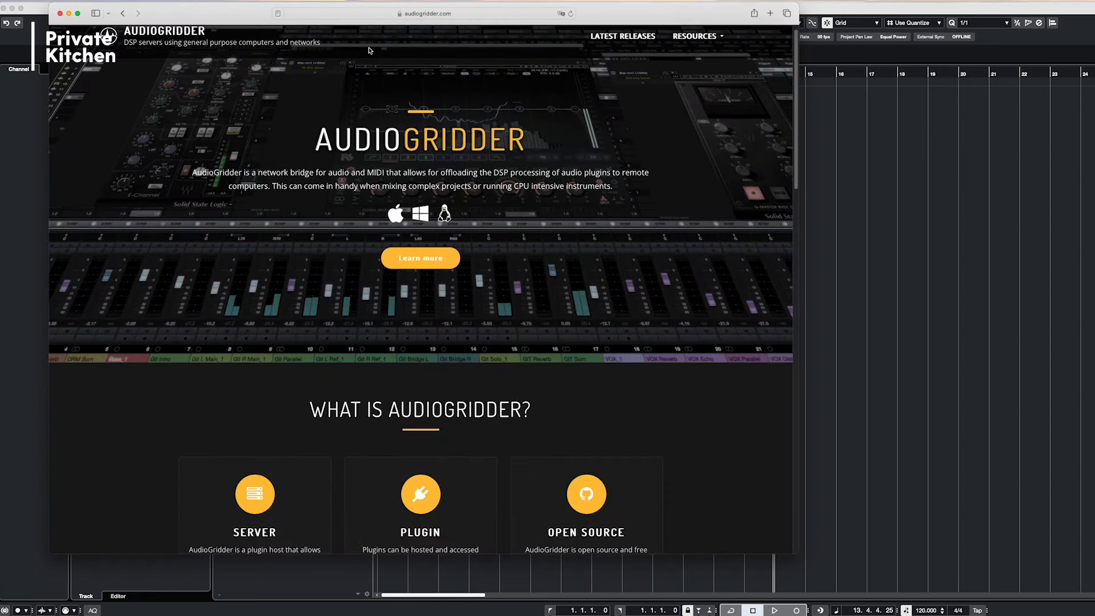
scroll("down", 3)
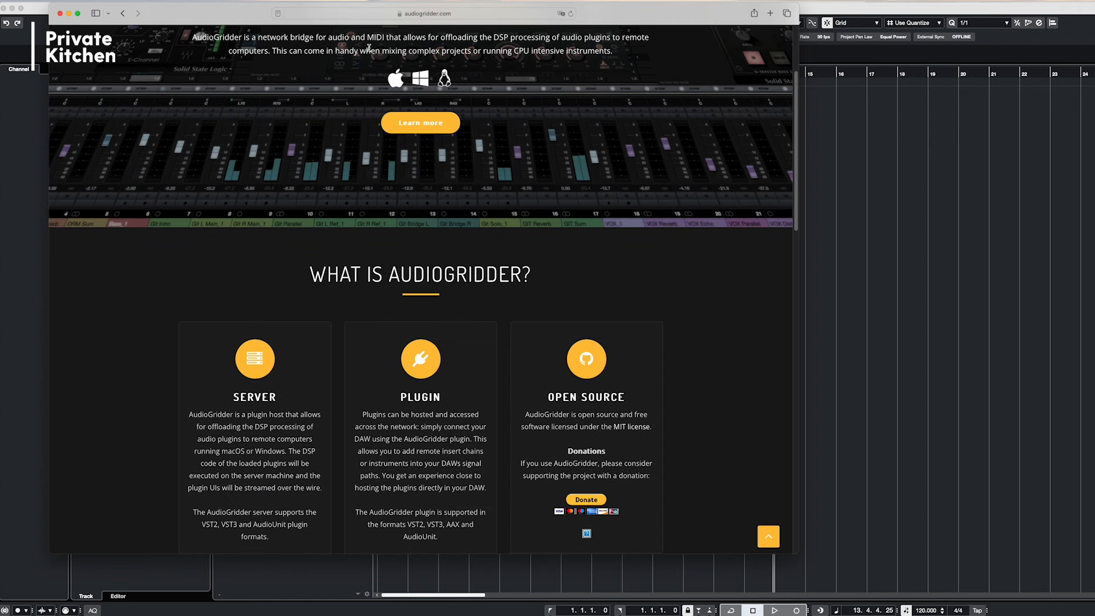
mouse_move(134, 180)
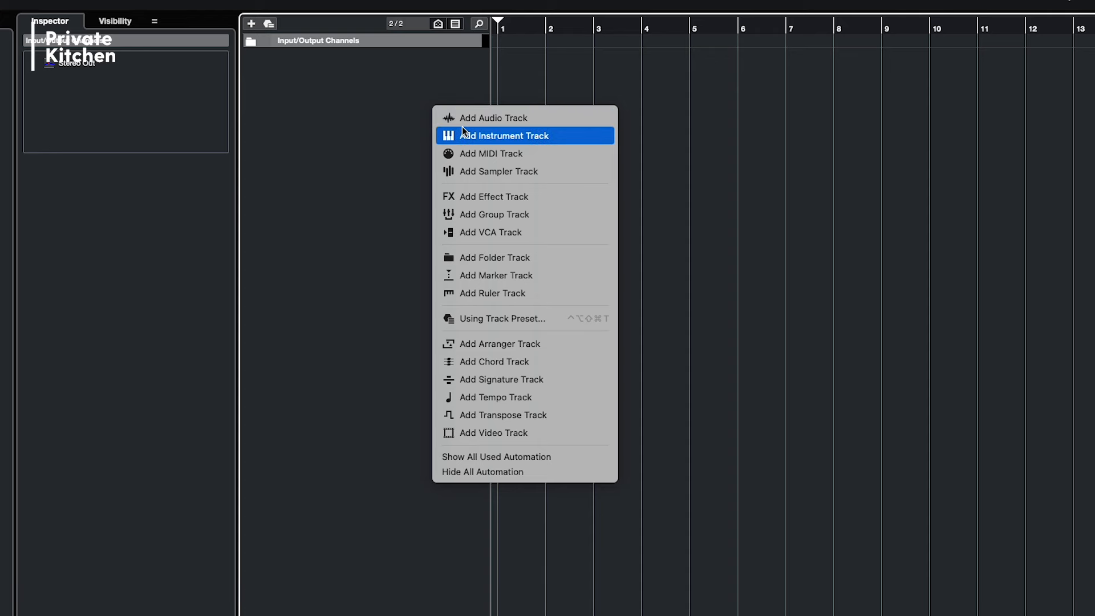
Step: Create a new instrument track with AGridder (inst) as its instrument, connected to 192.168.2.202
left_click(504, 136)
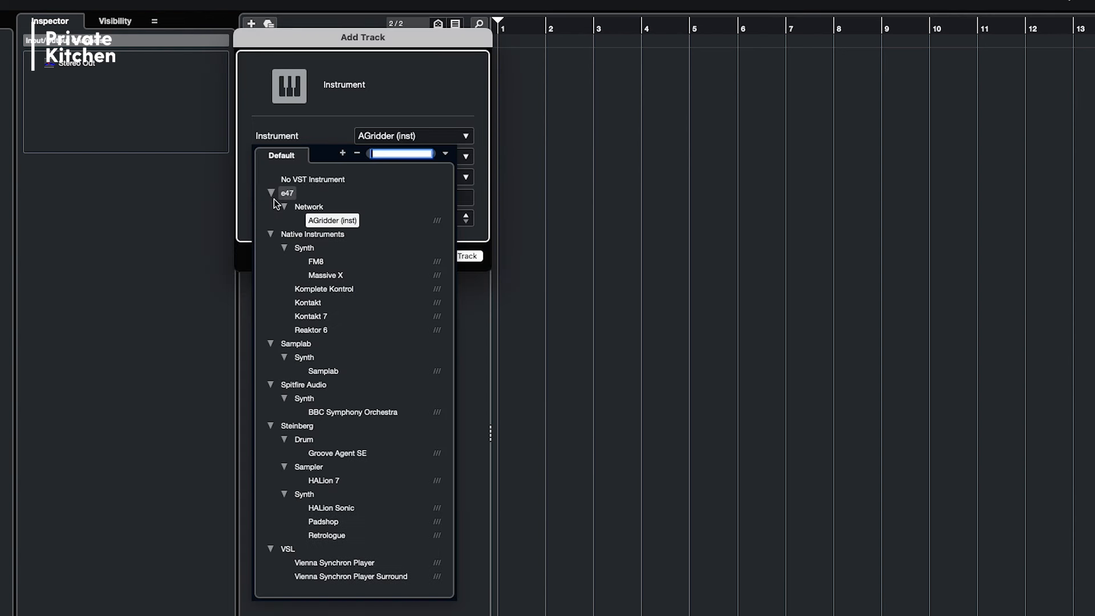
mouse_move(364, 238)
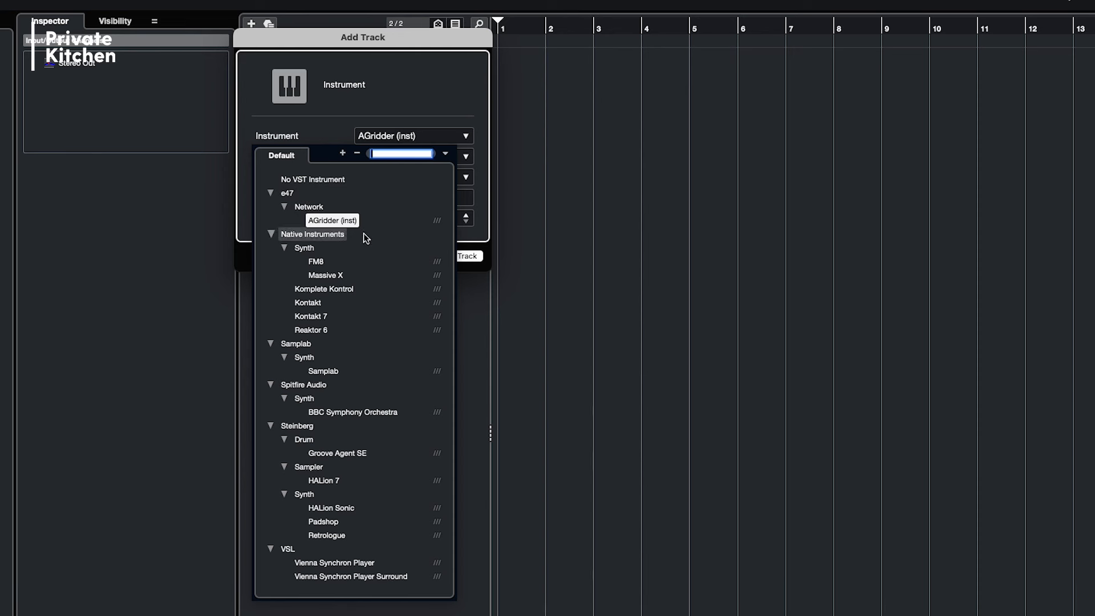
left_click(332, 220)
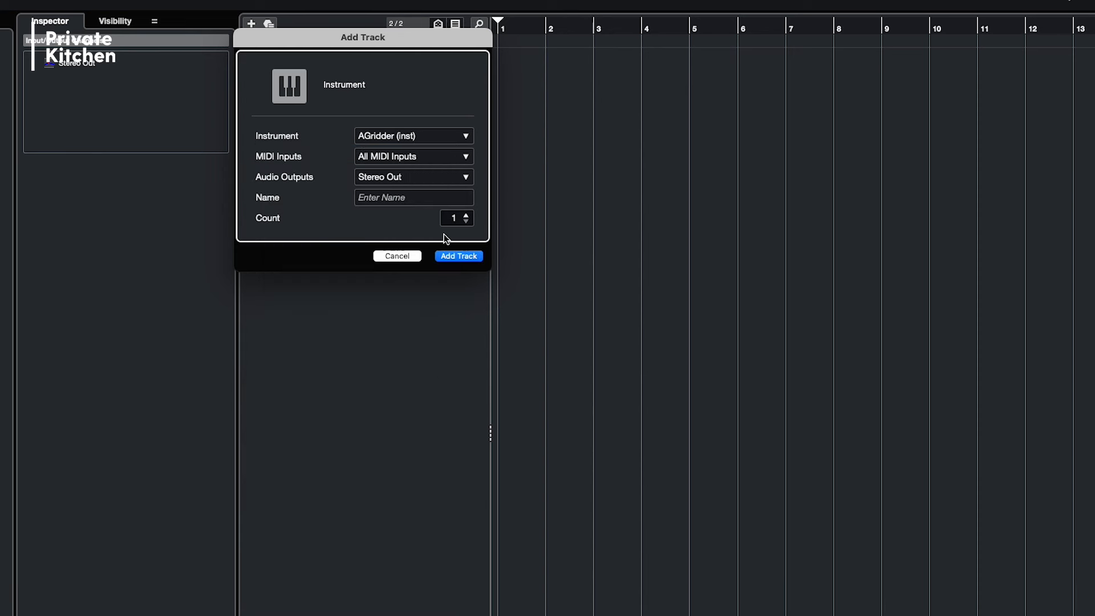
left_click(458, 256)
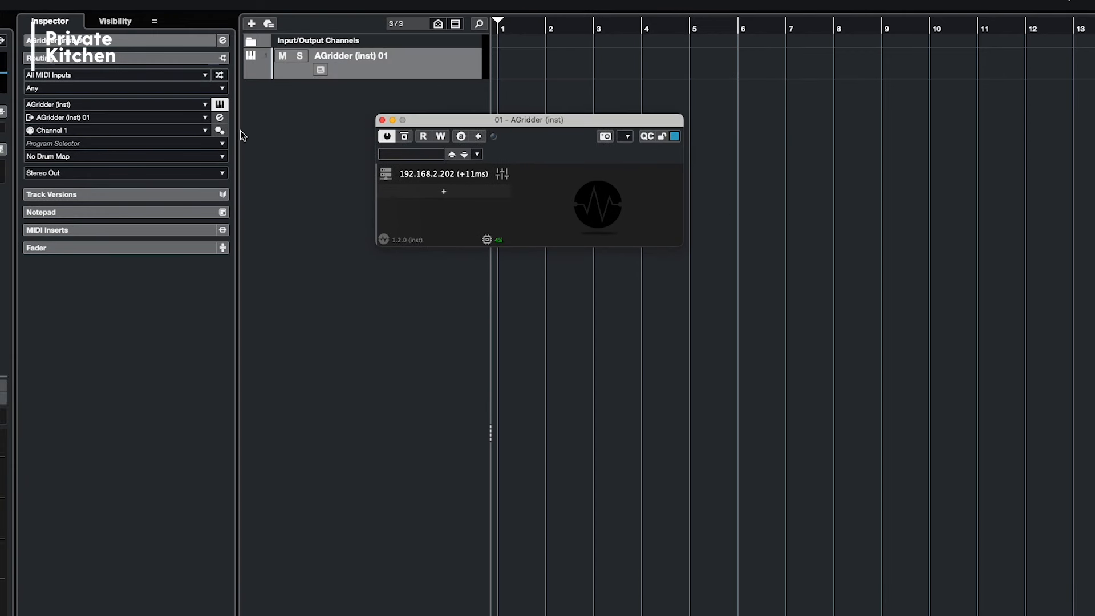
Step: Load Spitfire Audio BBC Symphony Orchestra (VST3) on the remote server, showing Strings: Violins 1
left_click(443, 191)
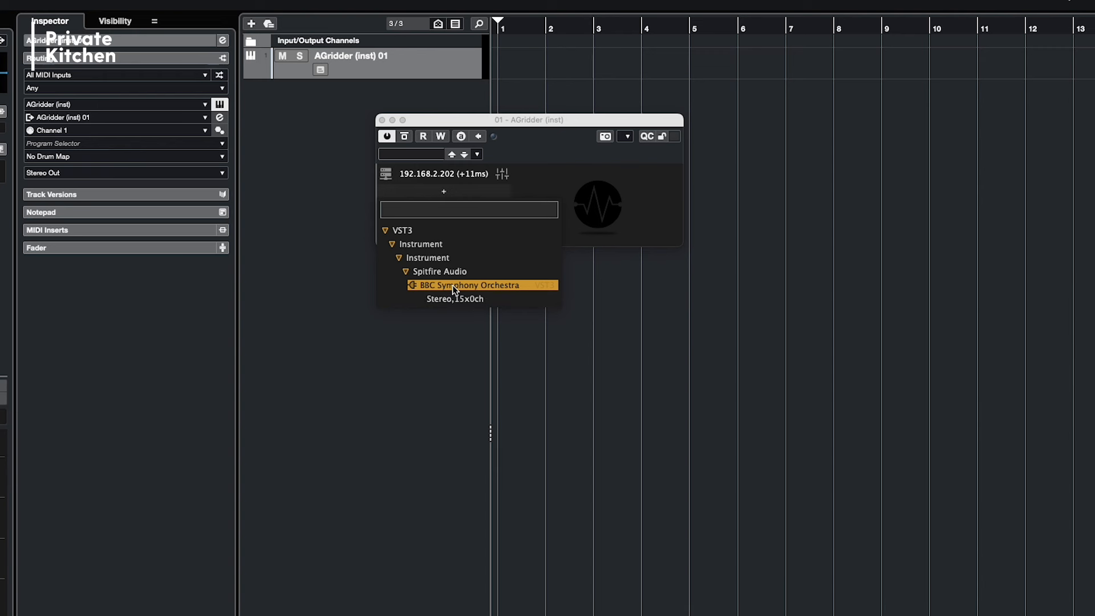
left_click(466, 285)
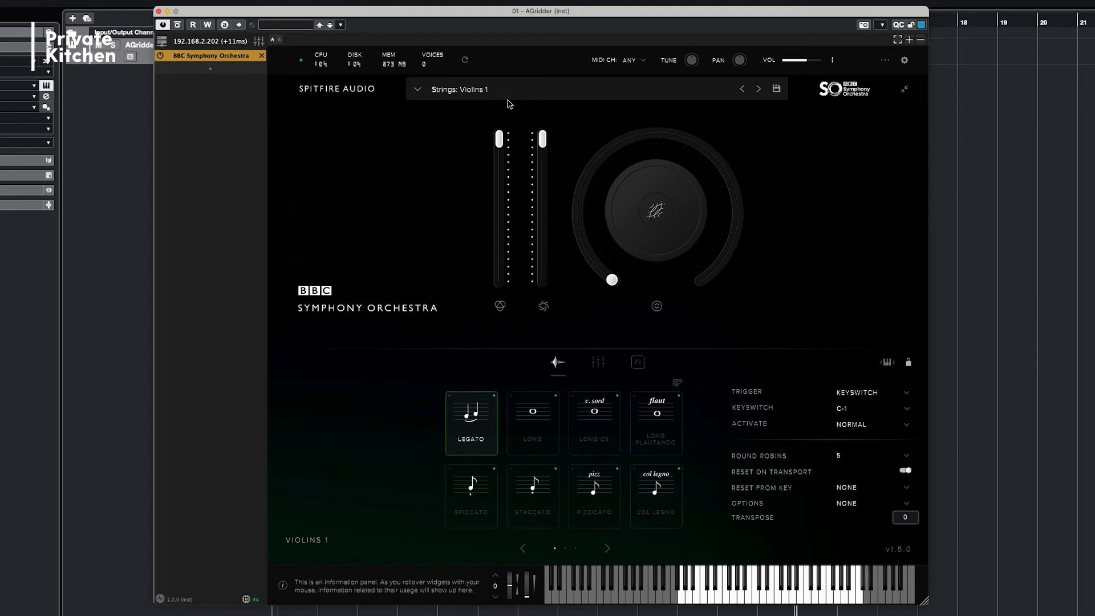
Step: Switch Violins 1 to the Spiccato technique and lower its multi-use technique control
left_click(594, 422)
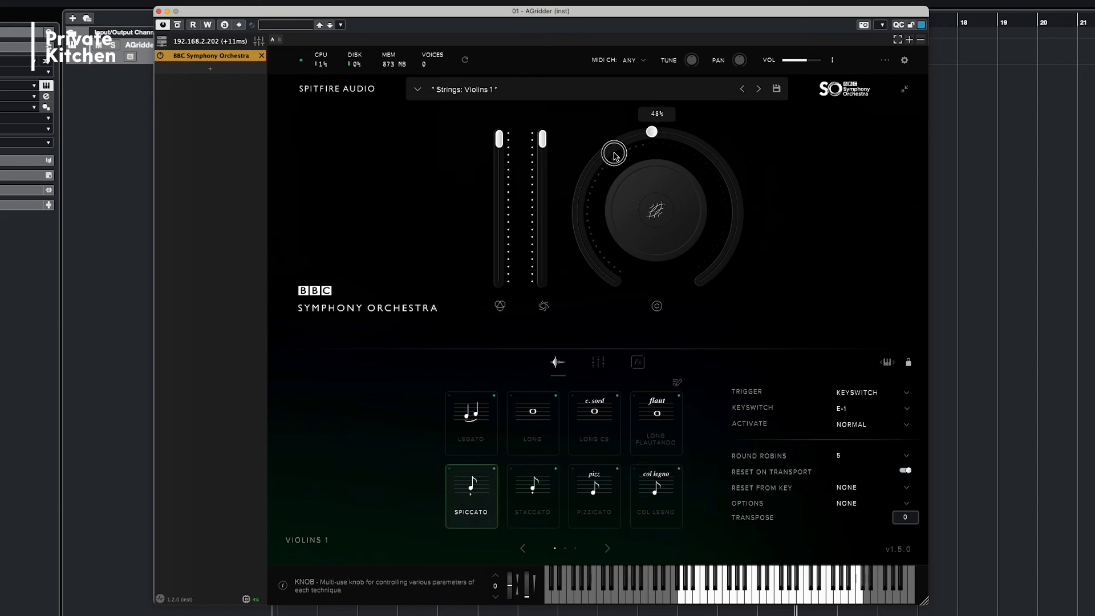
left_click_drag(613, 152, 611, 279)
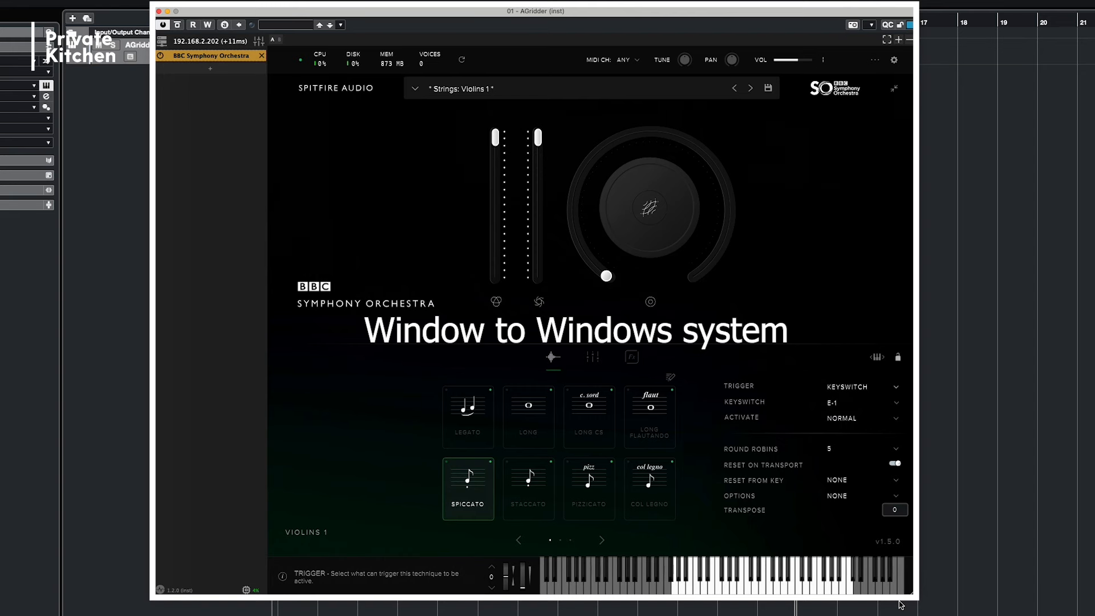
mouse_move(895, 564)
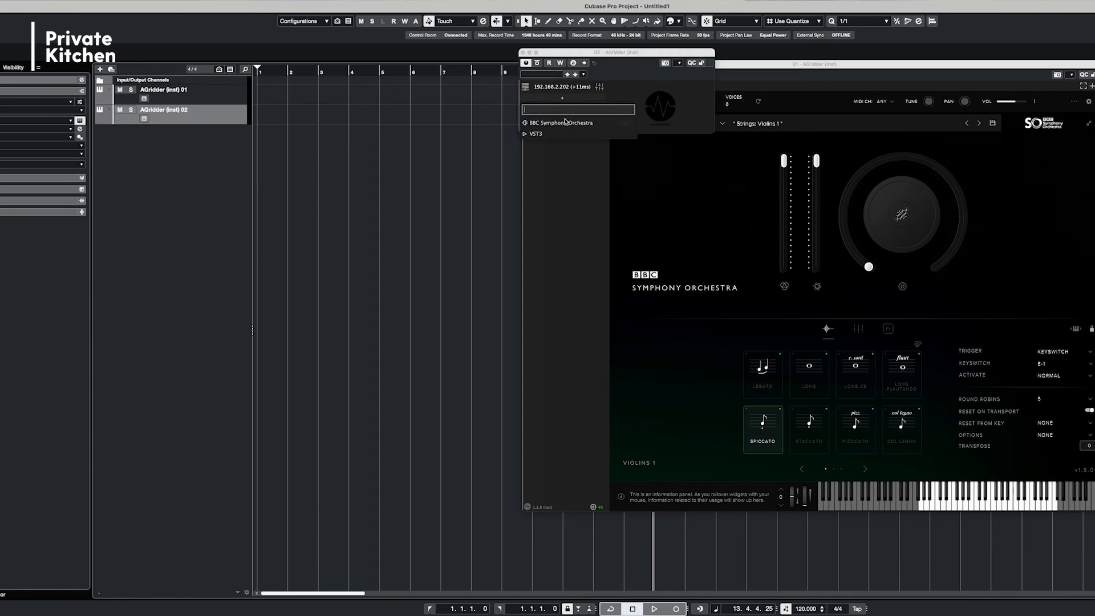
left_click(524, 123)
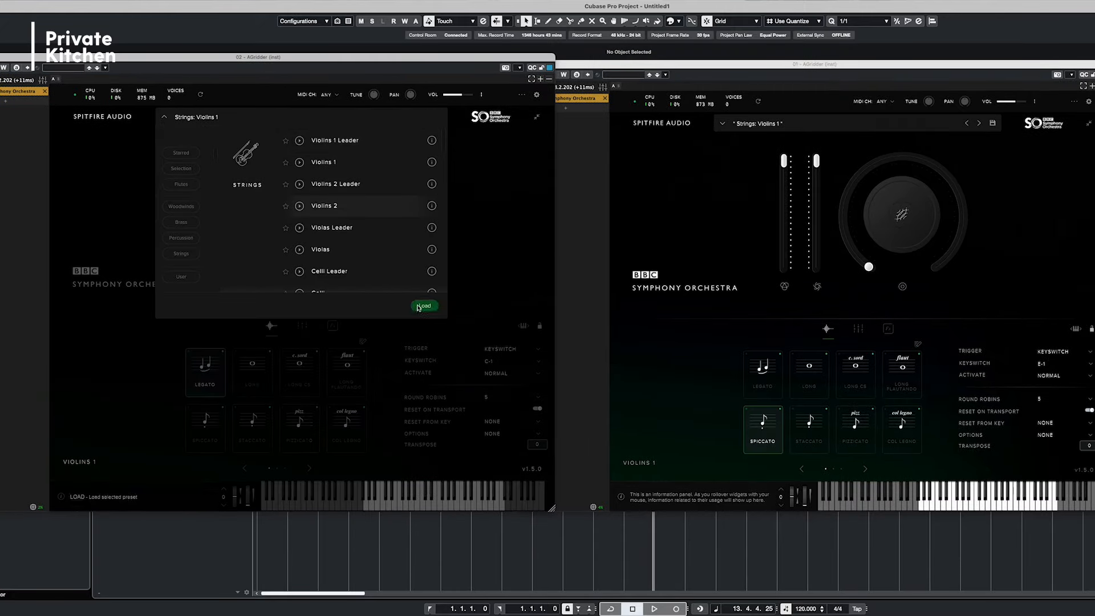
left_click(424, 306)
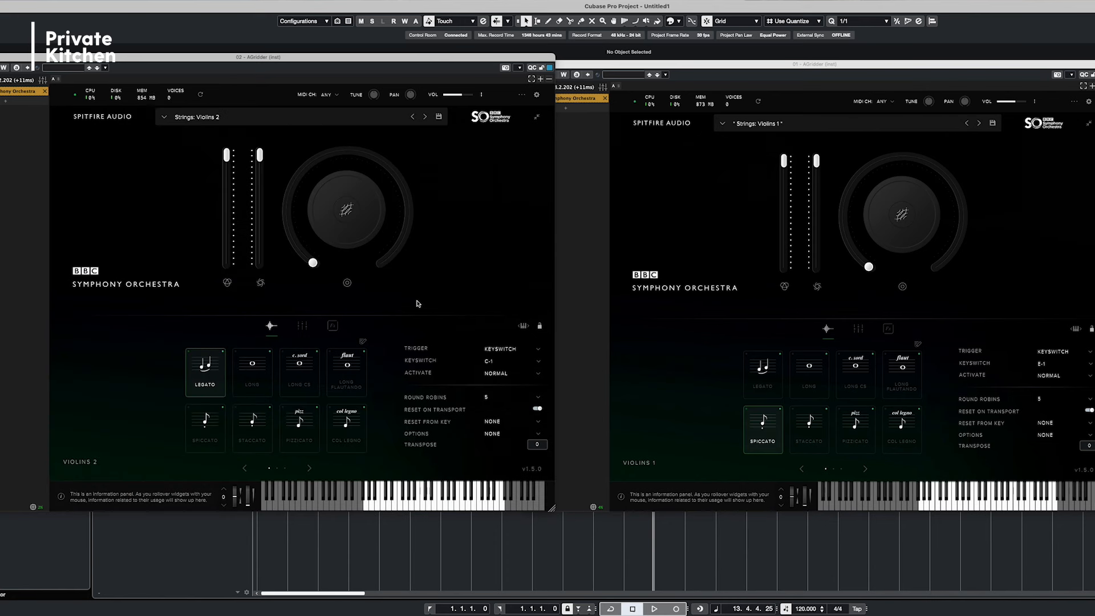
mouse_move(803, 203)
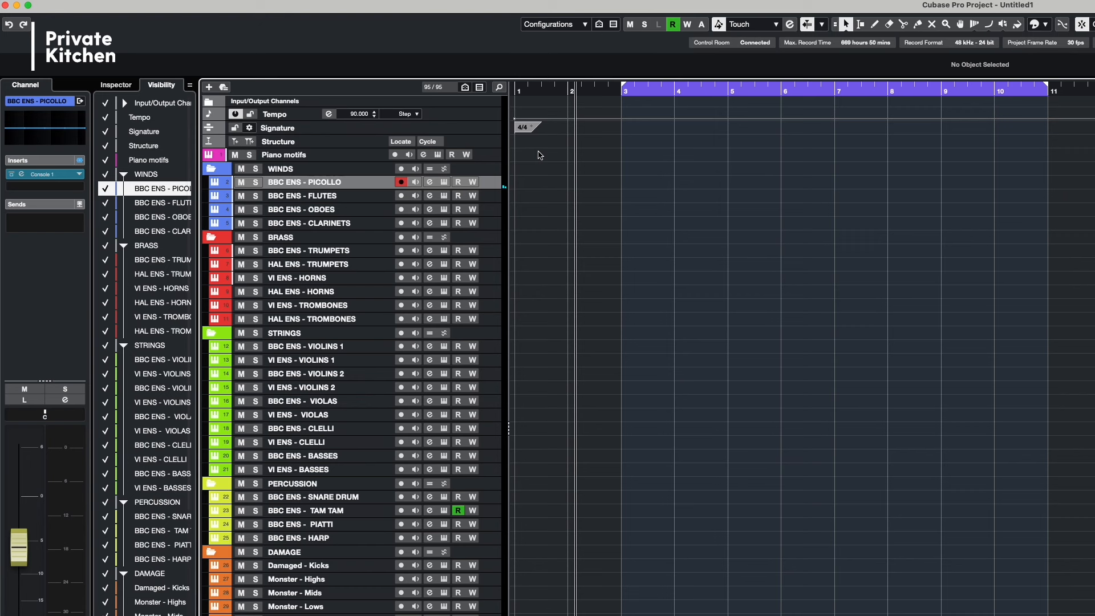
Step: Step through the Oboes, Clarinets, Flutes, Trumpets, Horns and Violins 1 tracks of the template
left_click(302, 209)
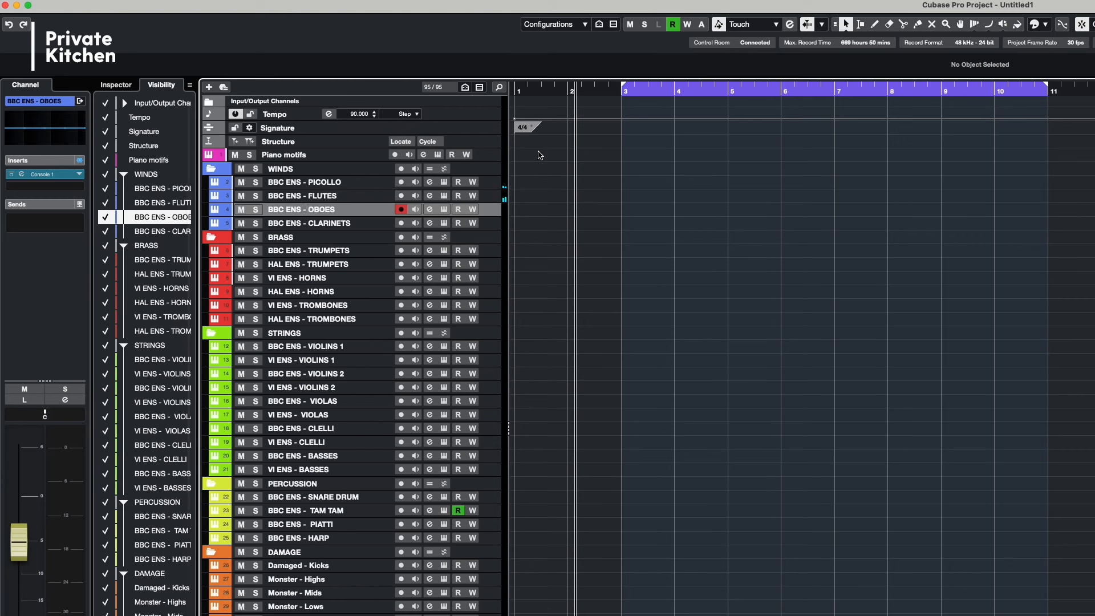
left_click(309, 223)
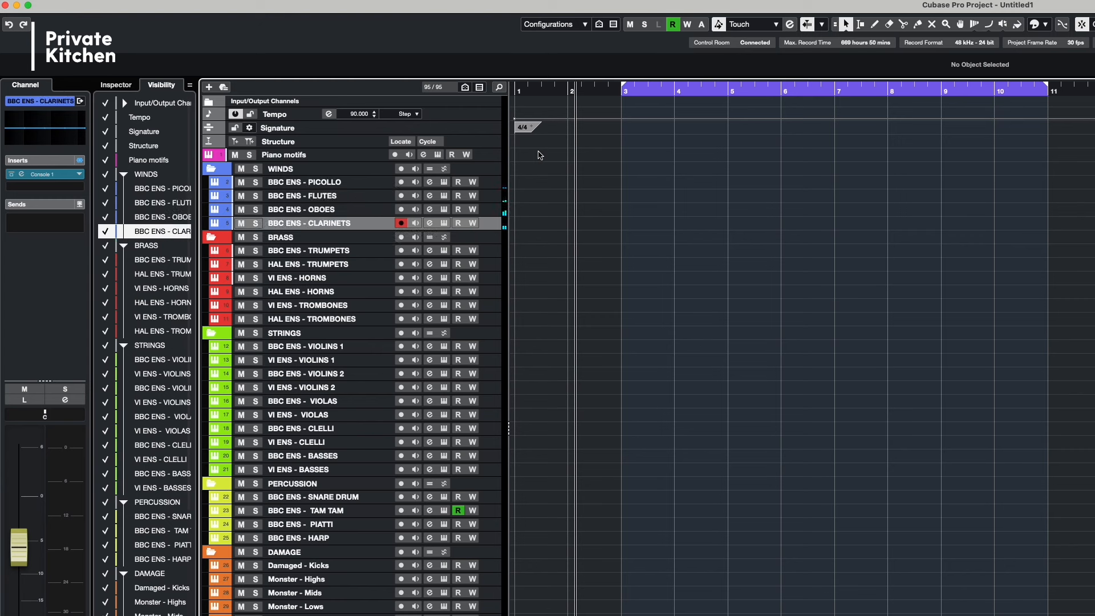
left_click(302, 196)
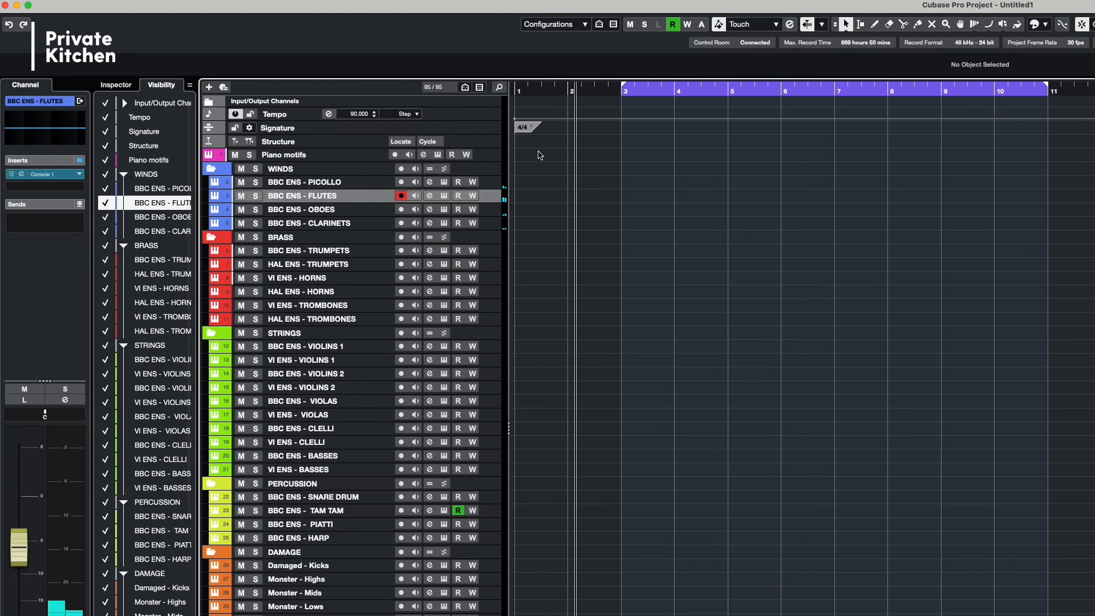
left_click(307, 222)
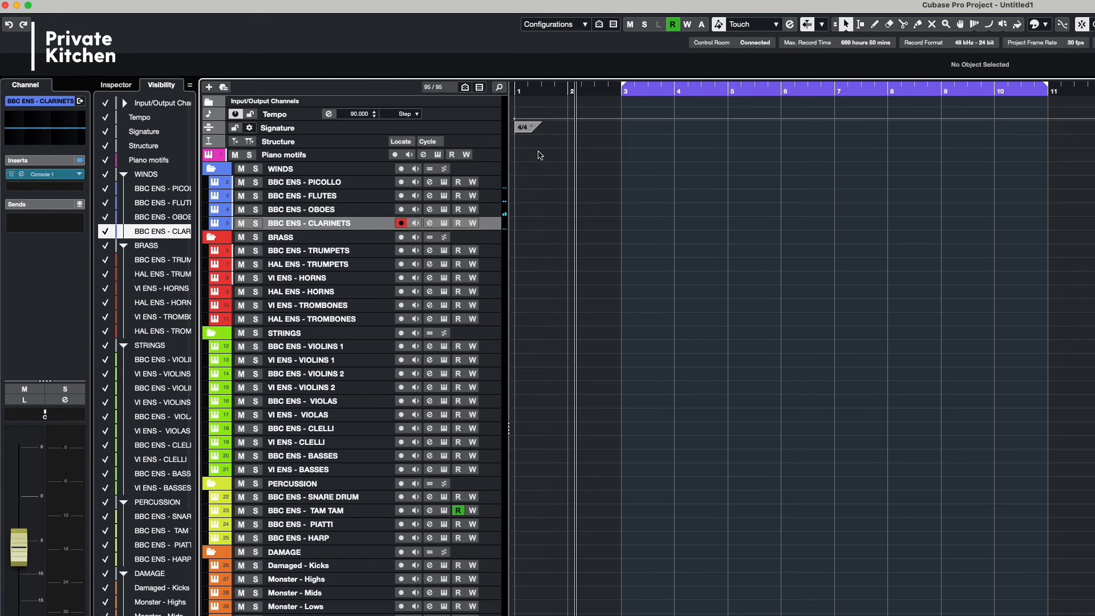
left_click(309, 250)
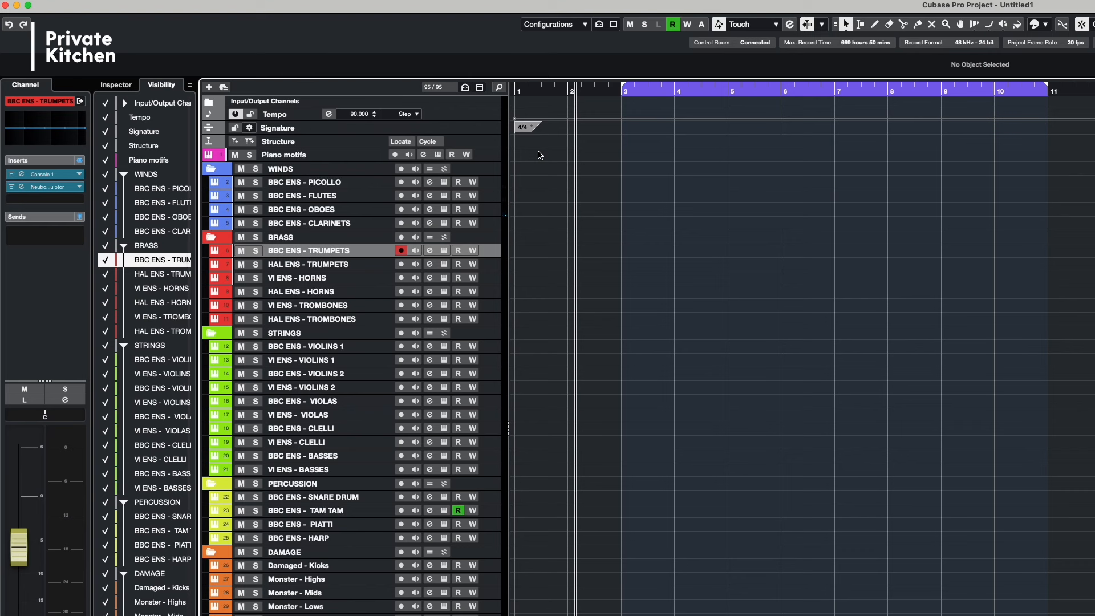
left_click(308, 277)
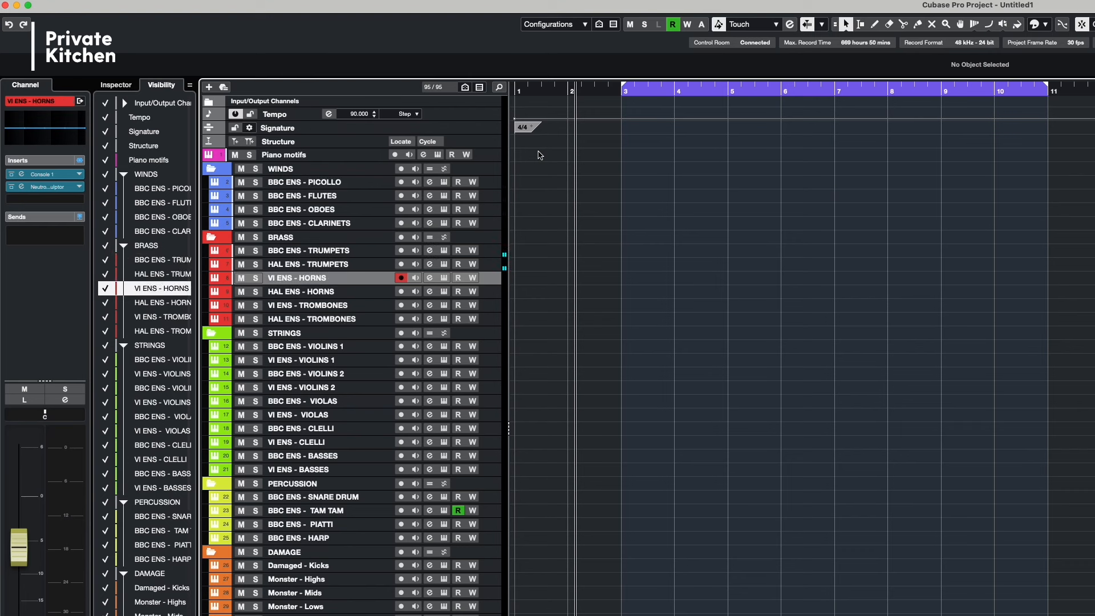
left_click(305, 346)
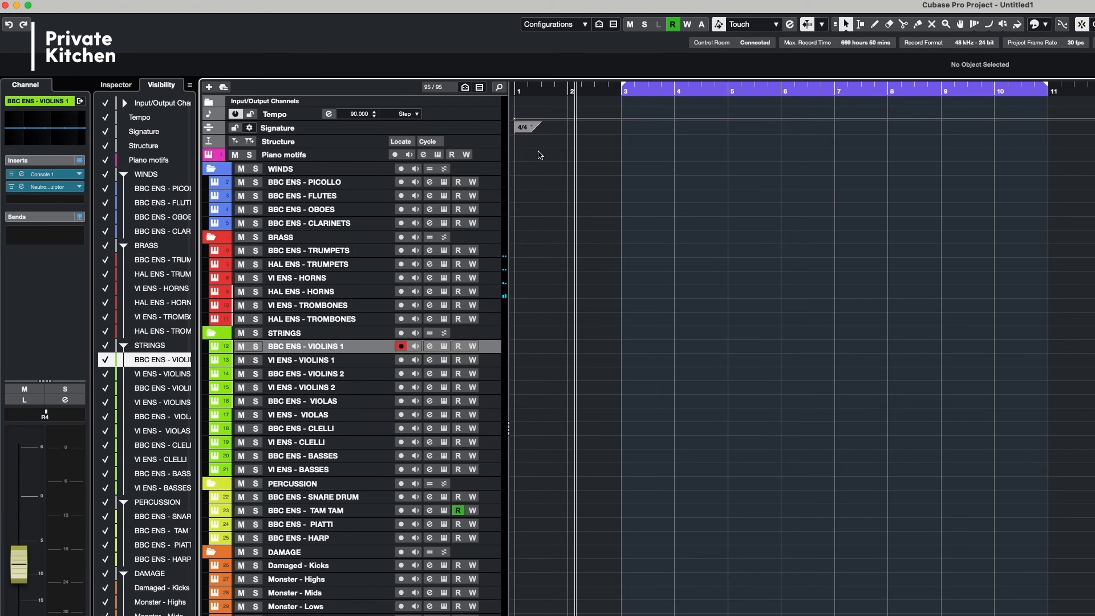
left_click(300, 360)
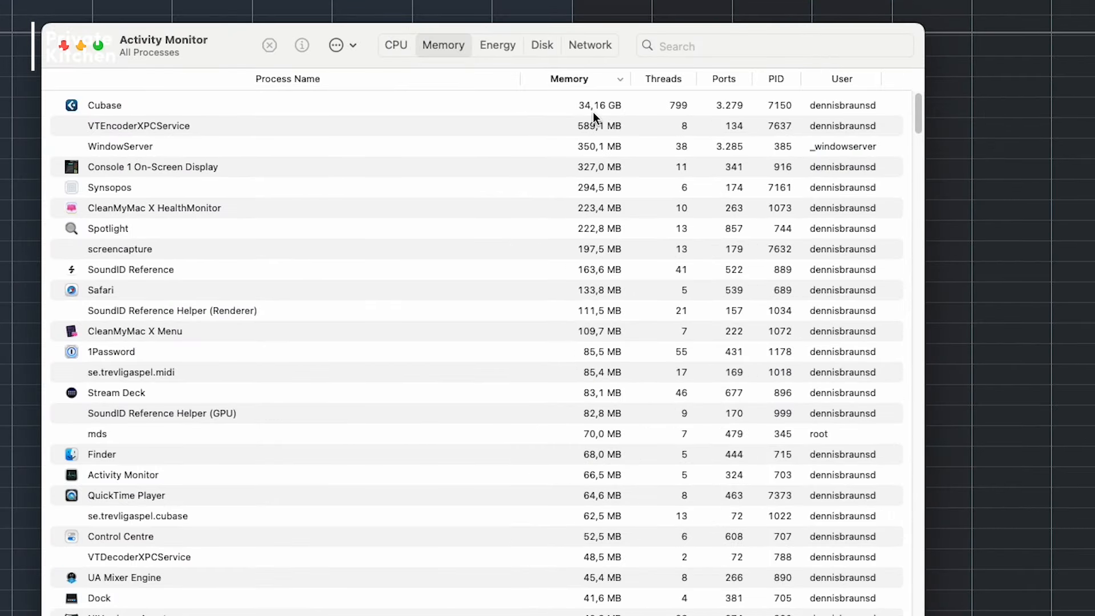
mouse_move(593, 118)
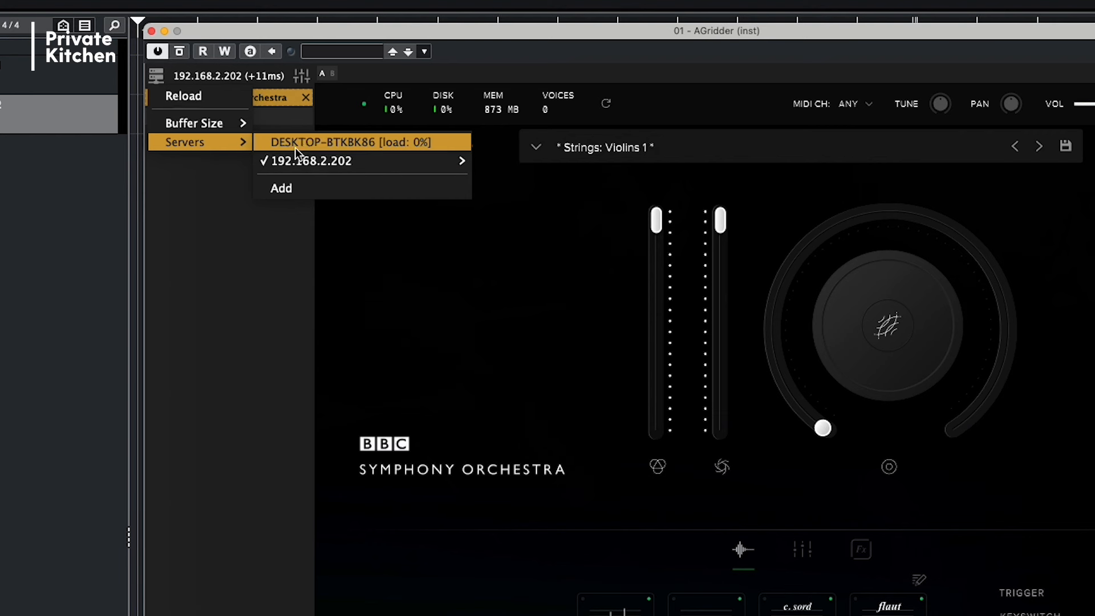
mouse_move(342, 161)
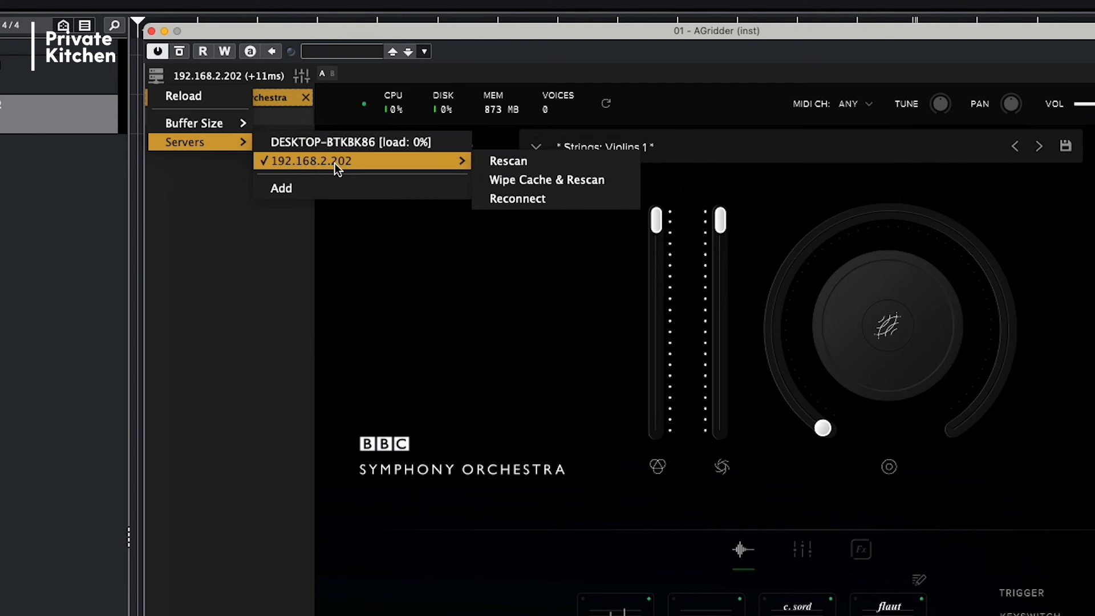
mouse_move(352, 166)
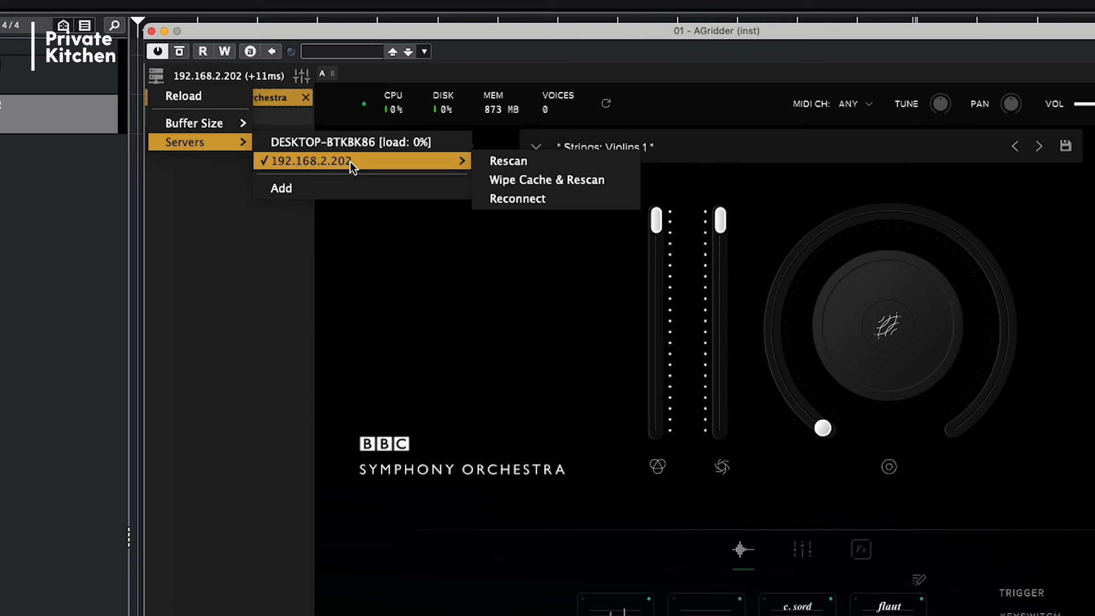
Step: Keep 192.168.2.202 selected as the server for the Violins 1 AudioGridder instance
left_click(310, 161)
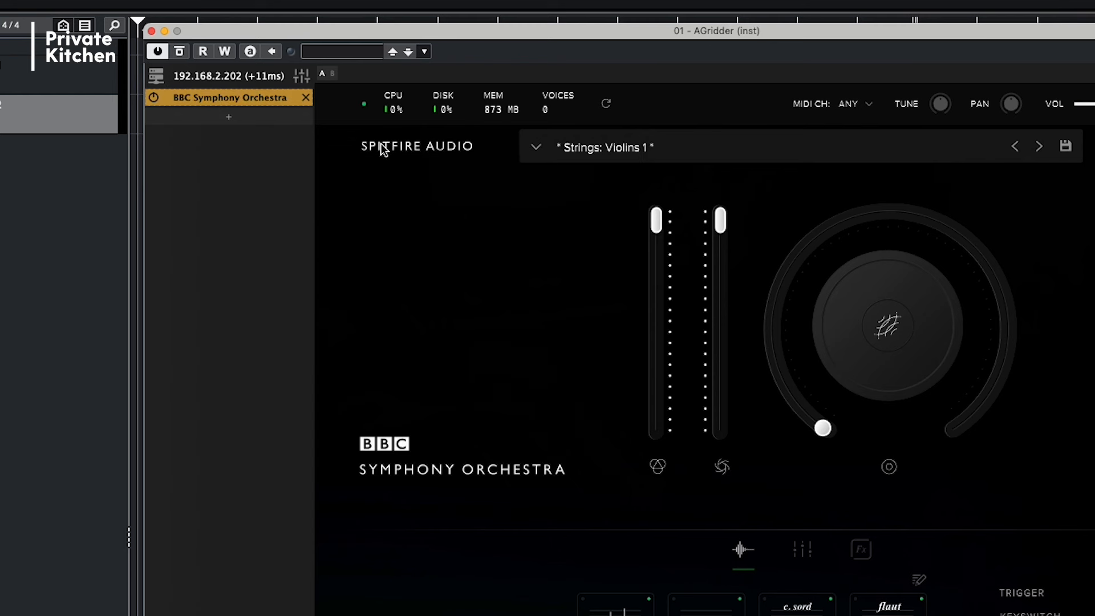
mouse_move(208, 93)
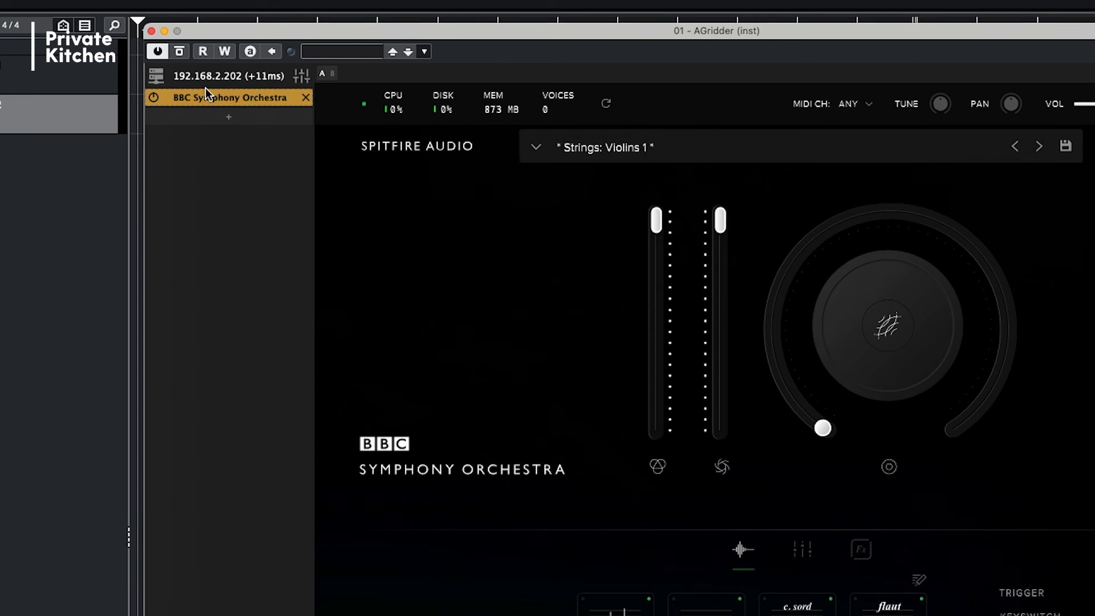